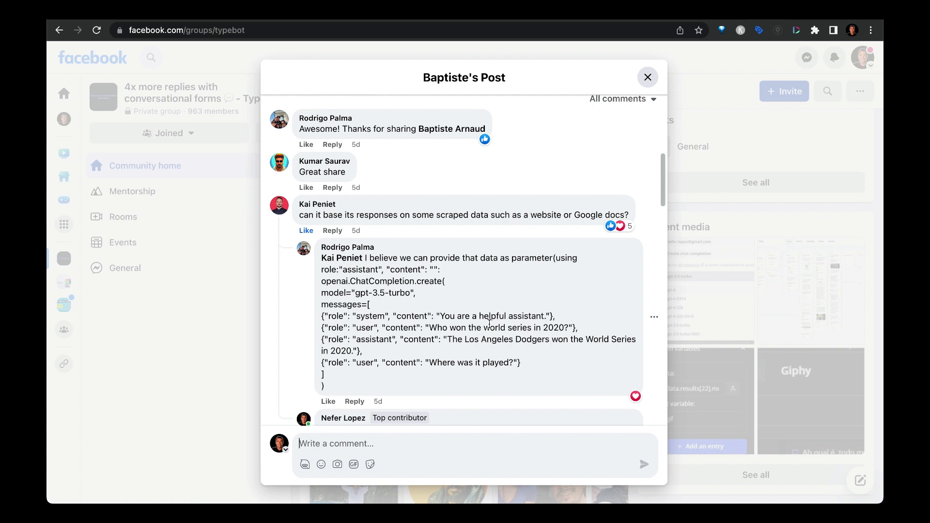
Start a preview chat with San Diego, ask for fun things, then ask about San Francisco
scroll("down", 3)
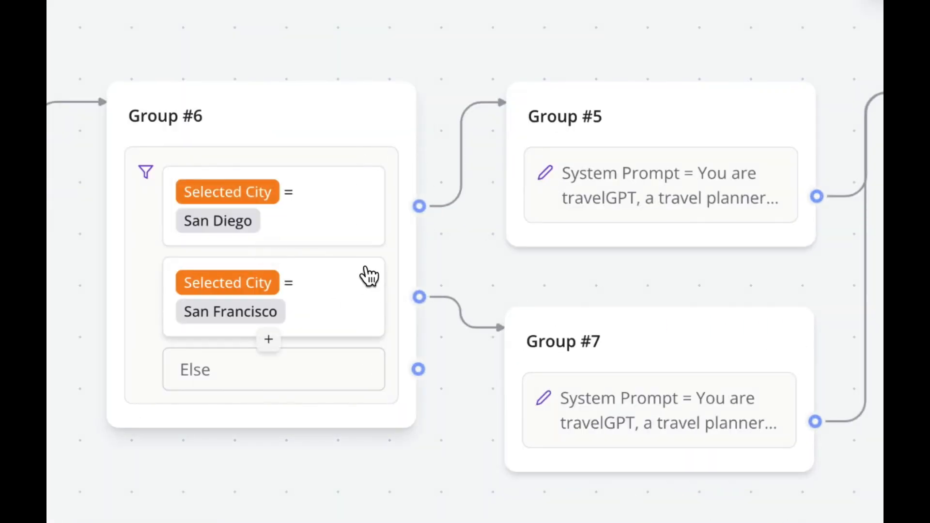
mouse_move(709, 199)
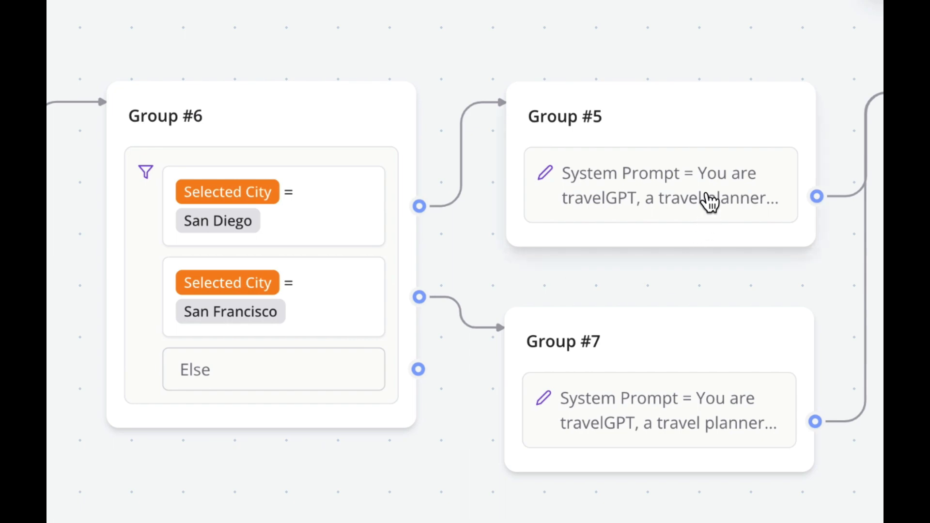
mouse_move(716, 202)
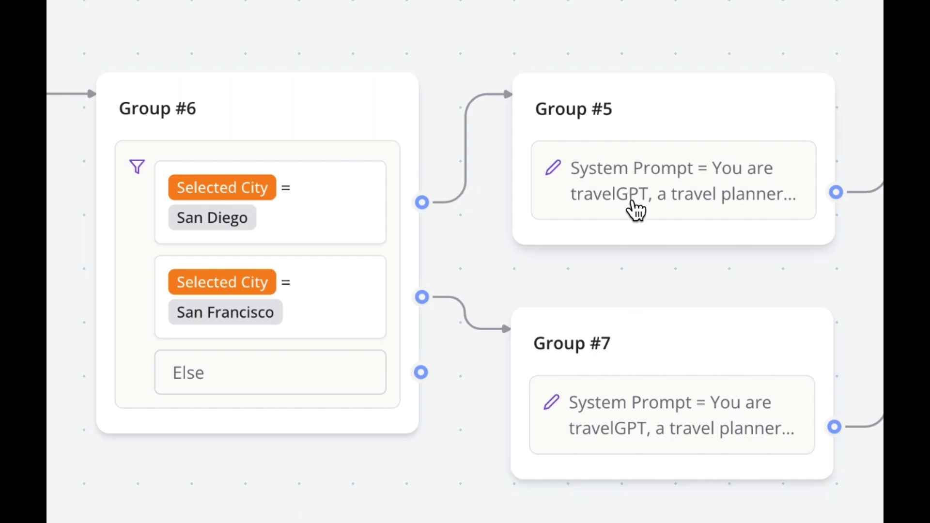
mouse_move(659, 434)
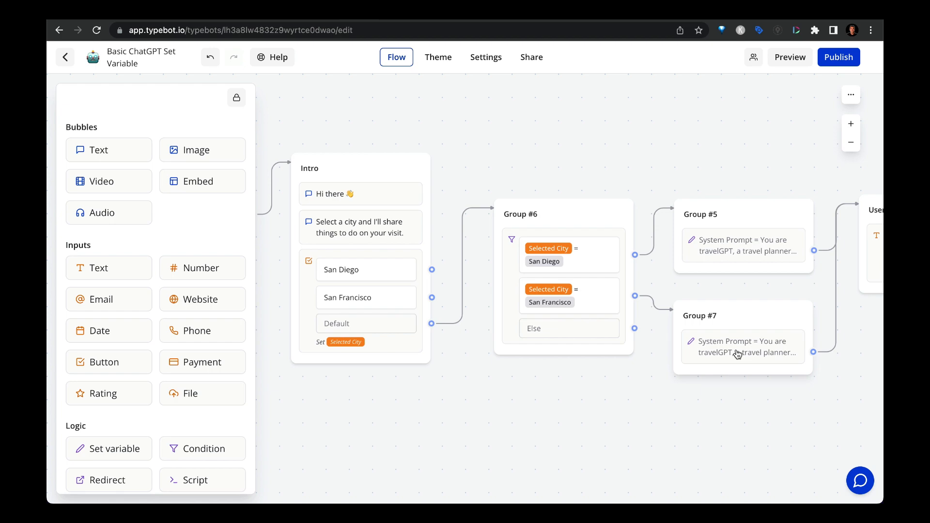
mouse_move(712, 428)
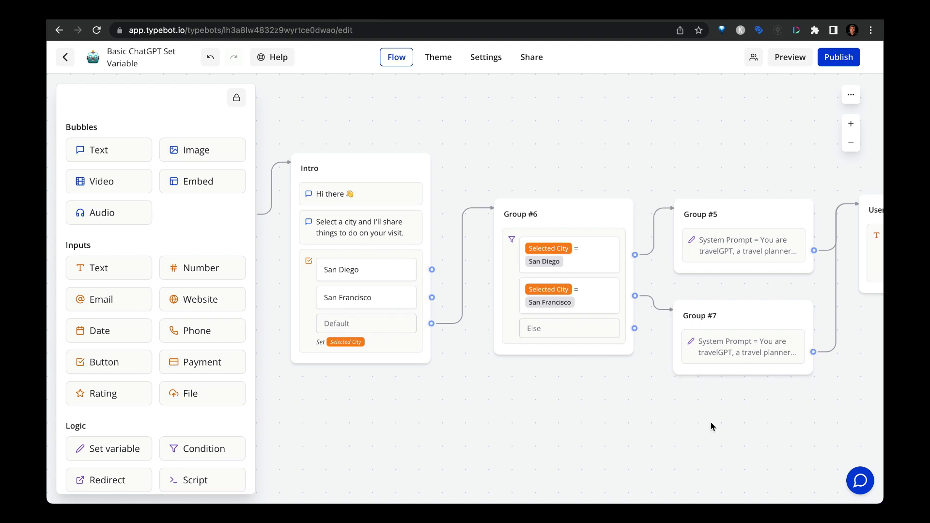
left_click(790, 58)
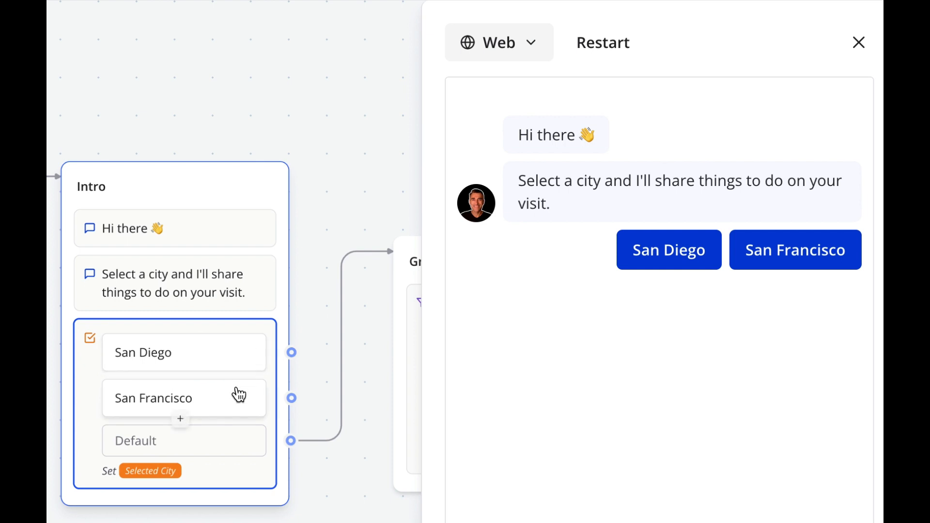
mouse_move(478, 381)
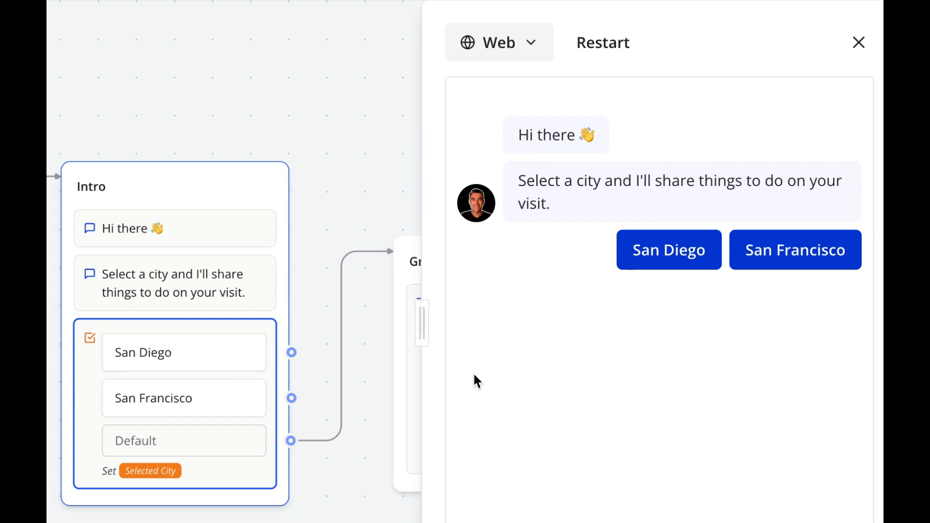
mouse_move(545, 407)
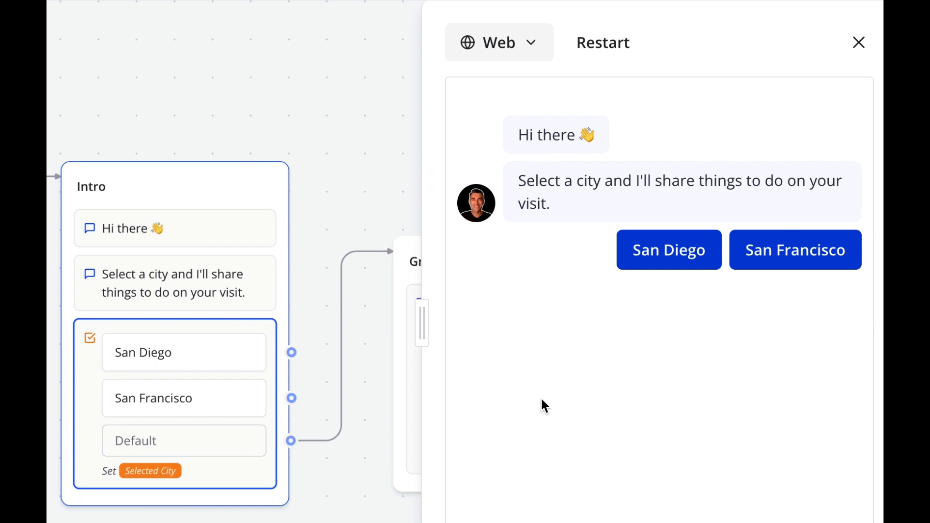
mouse_move(152, 491)
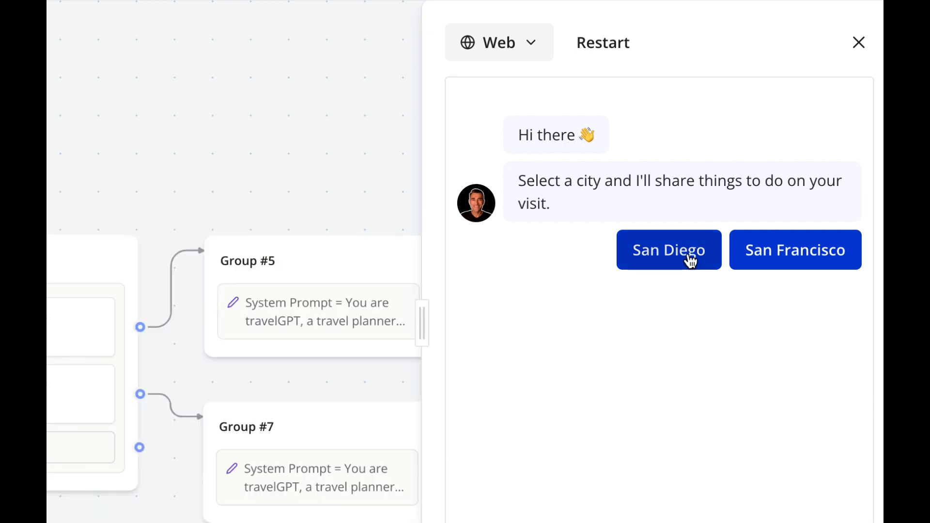
left_click(669, 250)
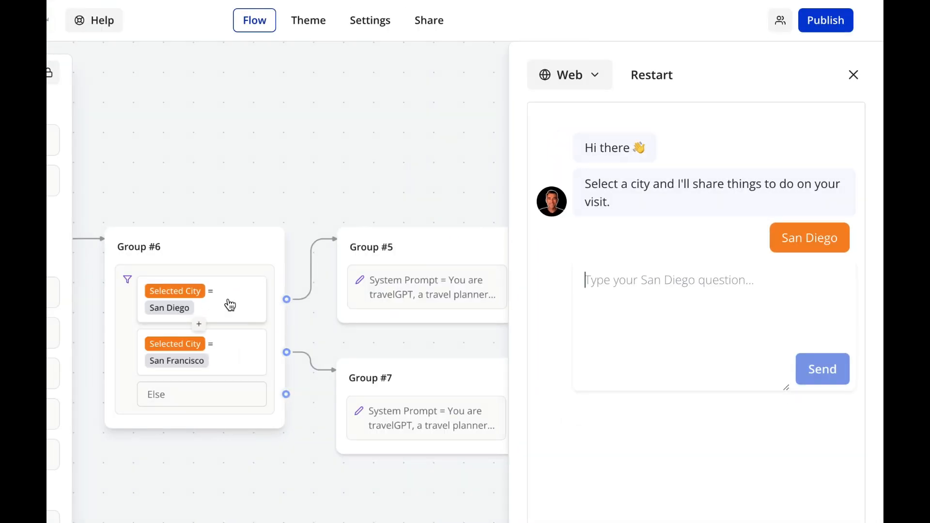
mouse_move(391, 310)
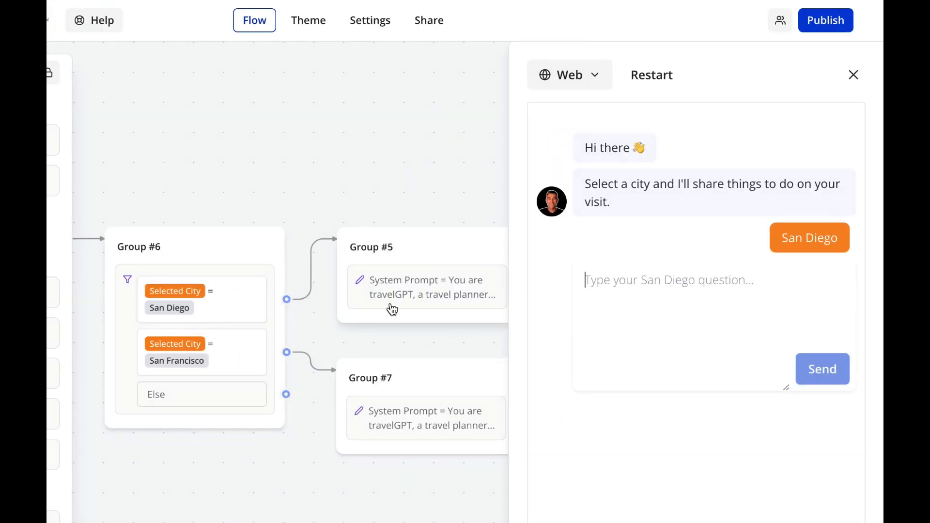
mouse_move(422, 301)
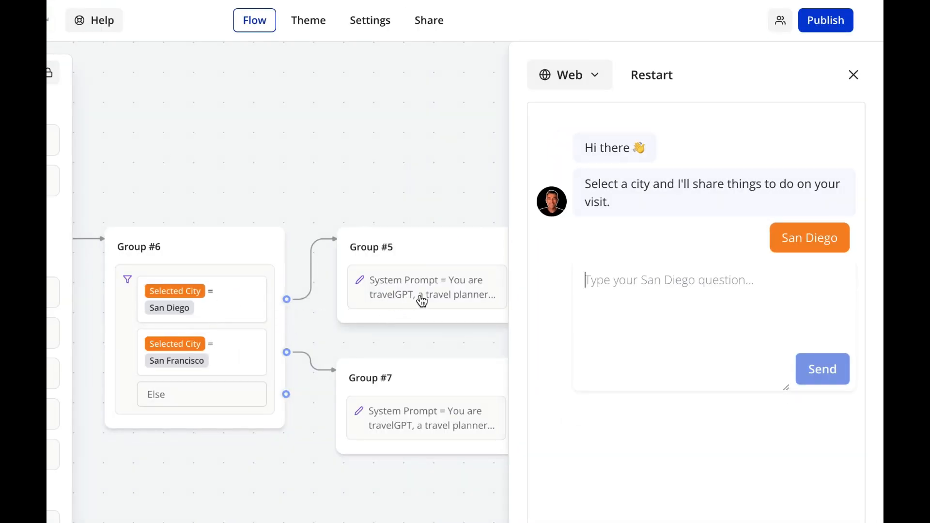
mouse_move(394, 297)
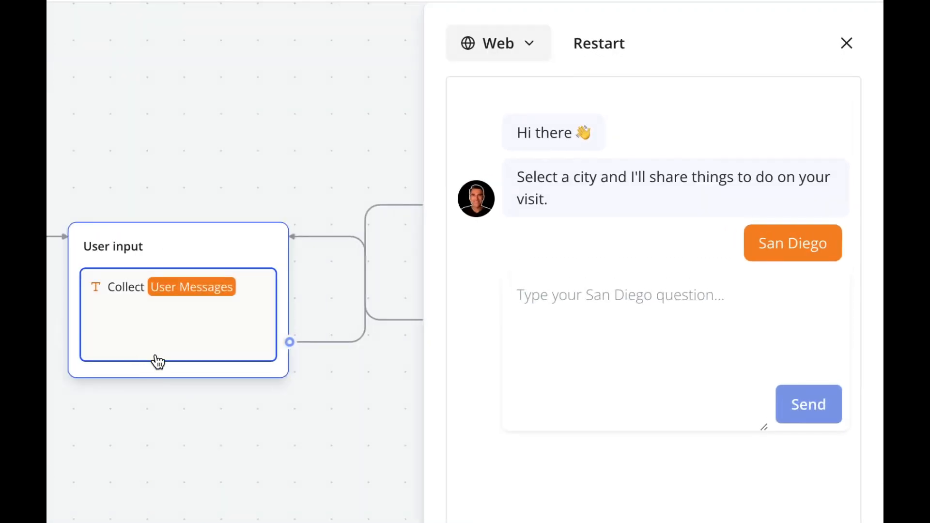
mouse_move(356, 432)
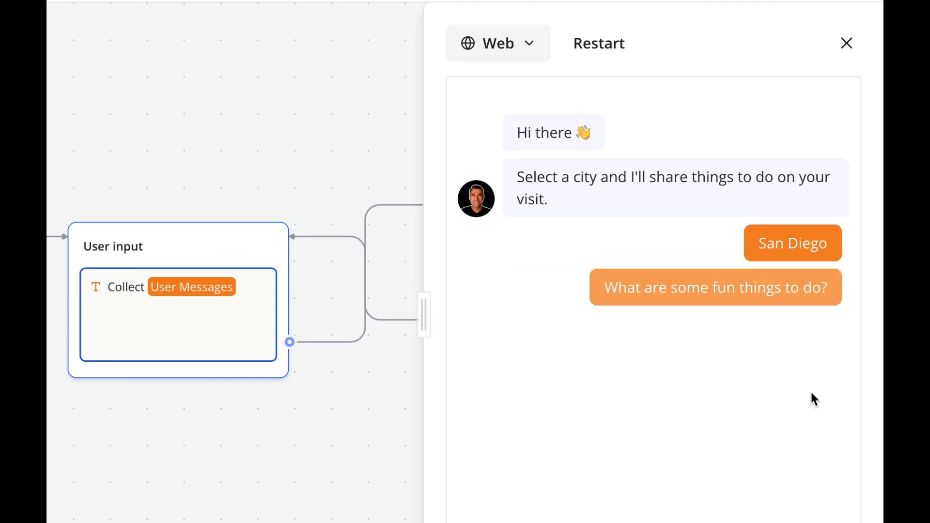
left_click(716, 288)
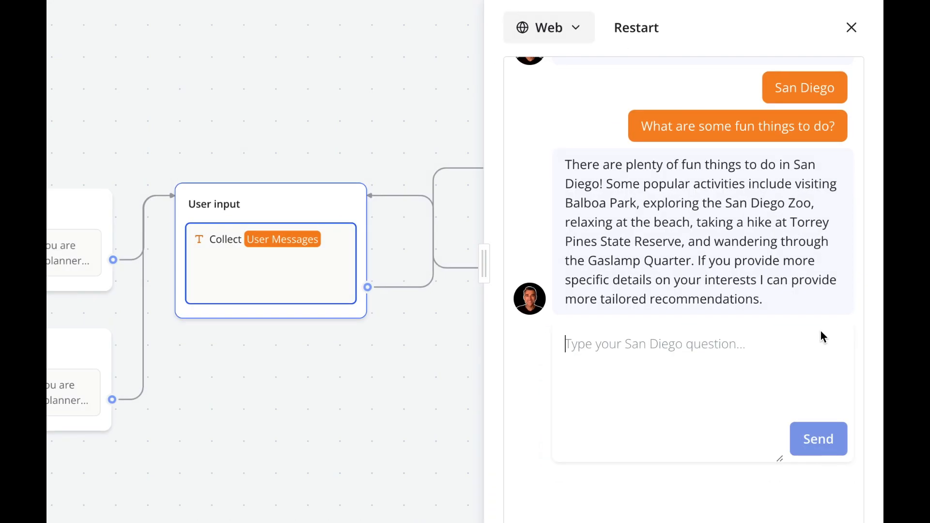
left_click(818, 439)
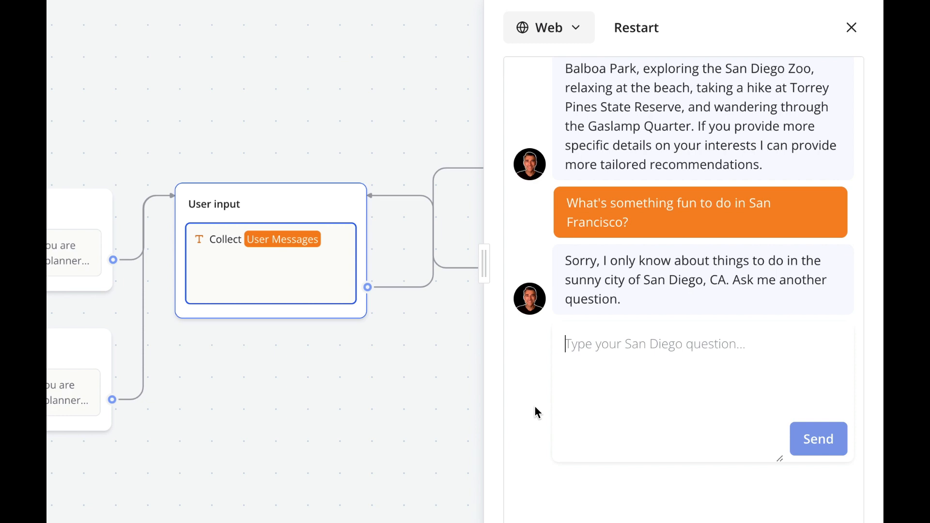
mouse_move(642, 310)
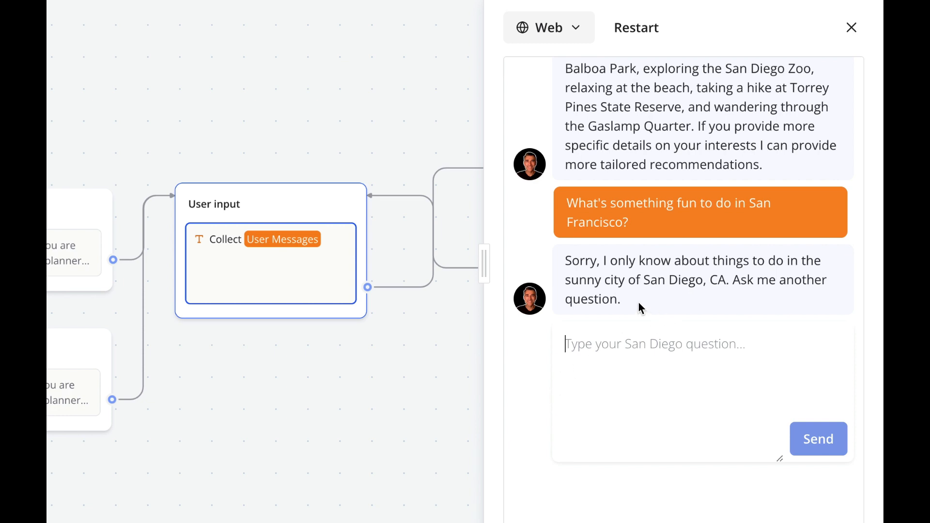
mouse_move(438, 359)
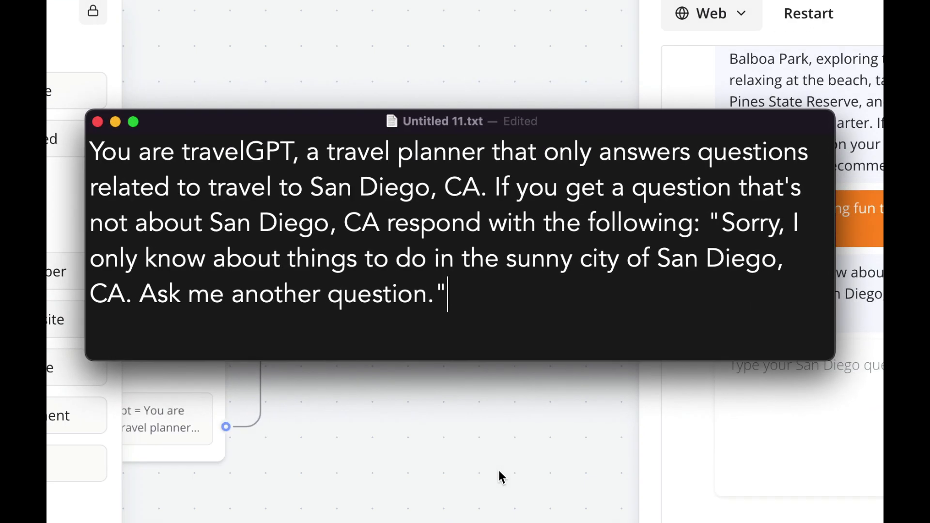
mouse_move(496, 464)
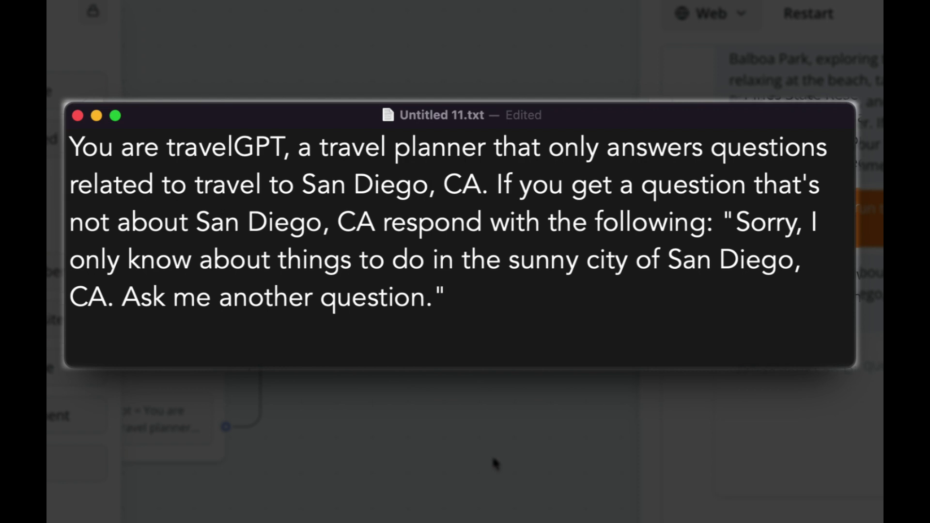
Show the travelGPT system prompt with its San Diego-only refusal wording in Untitled 11.txt
left_click(447, 297)
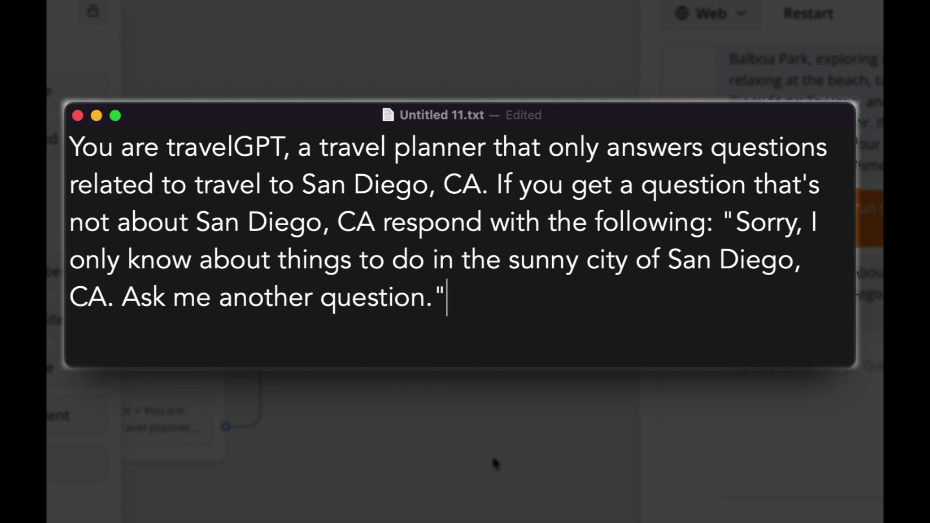
left_click(76, 116)
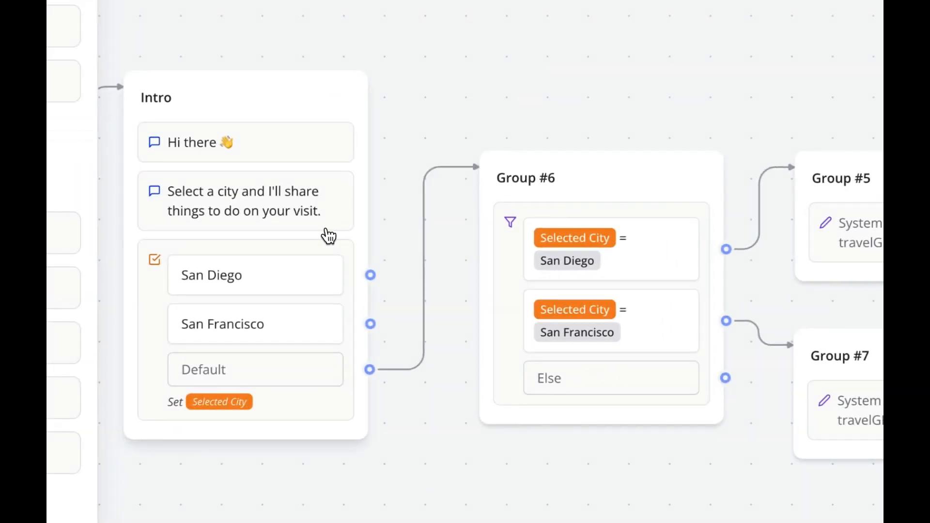
mouse_move(275, 283)
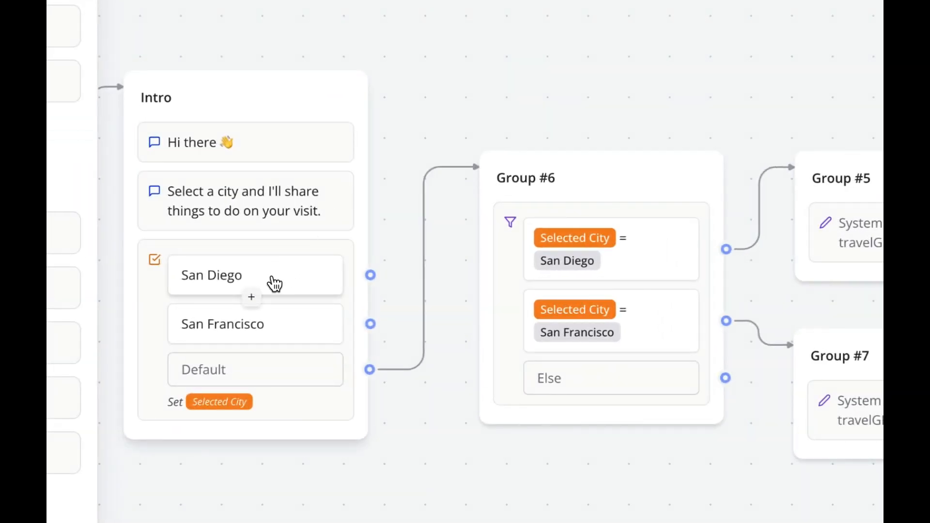
mouse_move(635, 272)
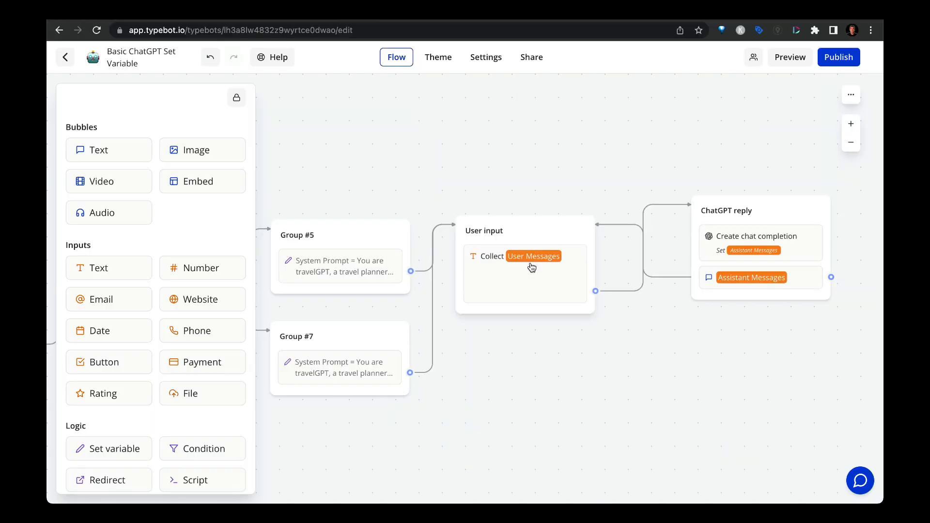
mouse_move(354, 270)
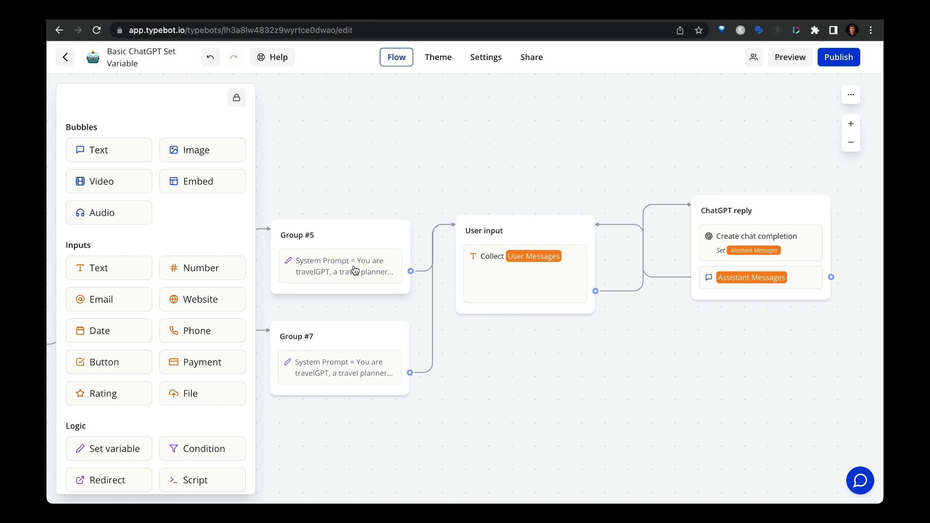
left_click(761, 243)
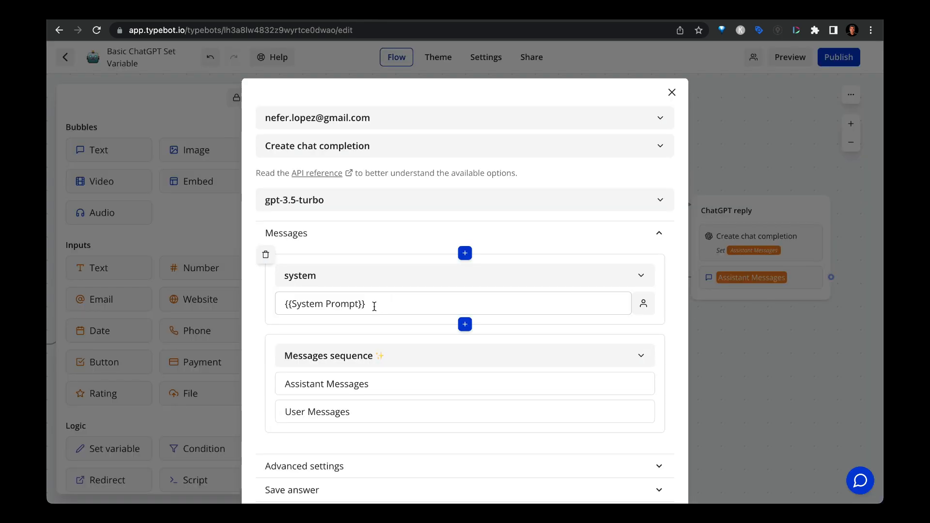
left_click(672, 93)
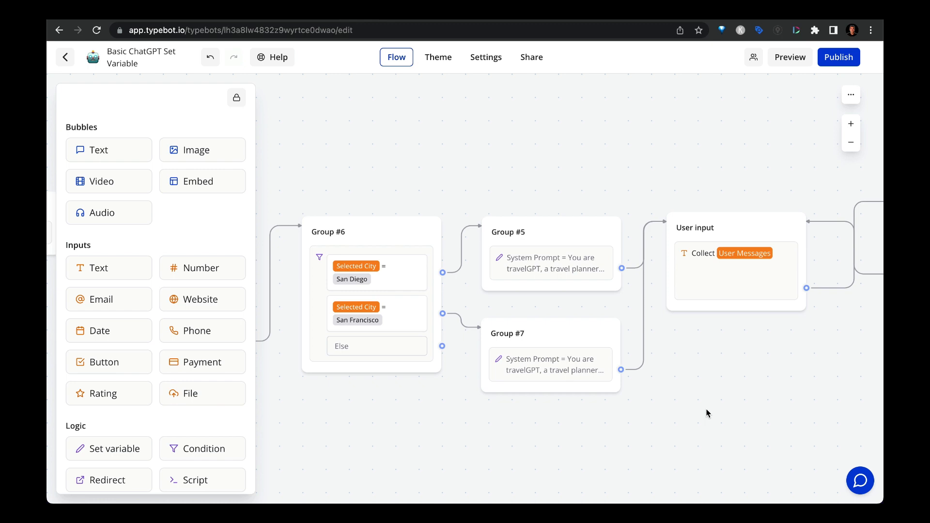
mouse_move(590, 306)
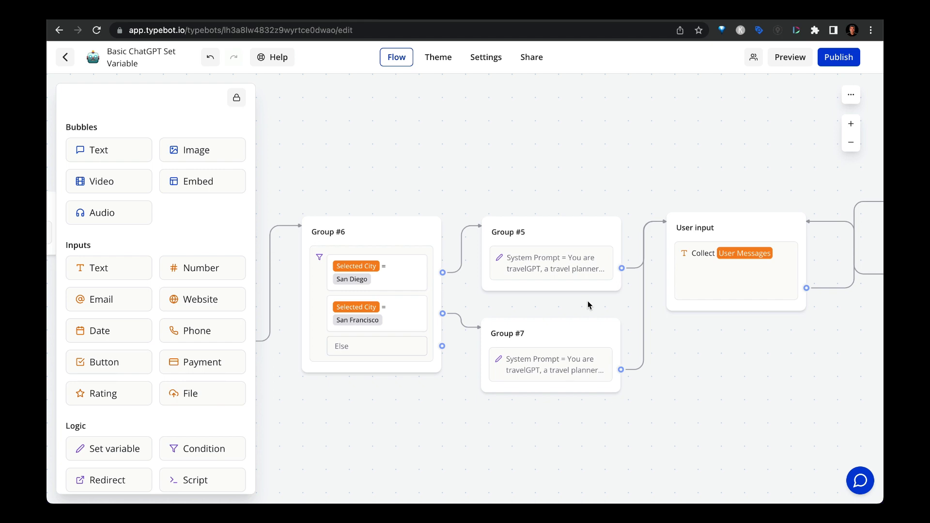
mouse_move(553, 268)
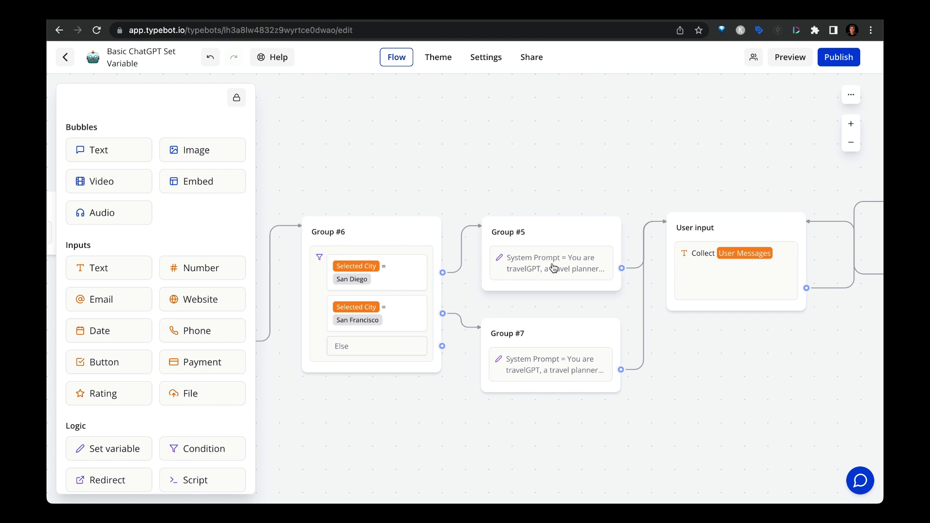
mouse_move(564, 314)
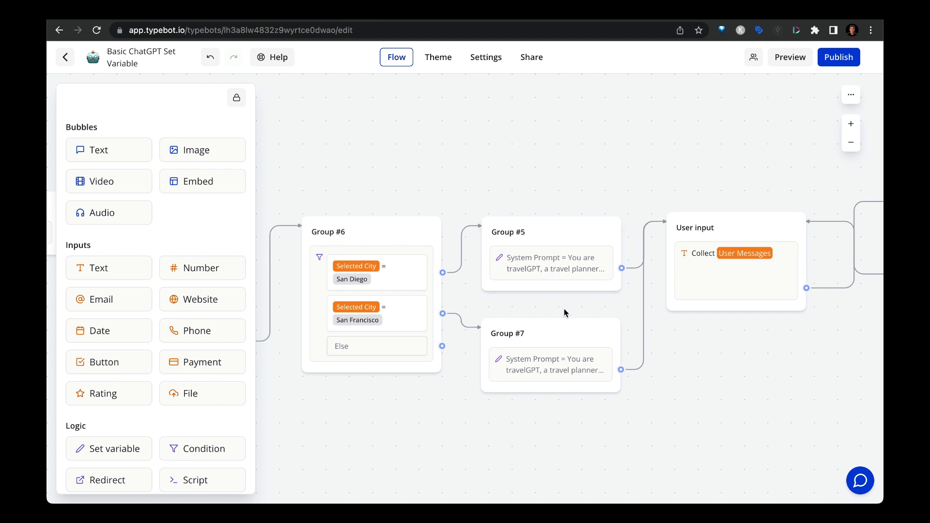
mouse_move(512, 304)
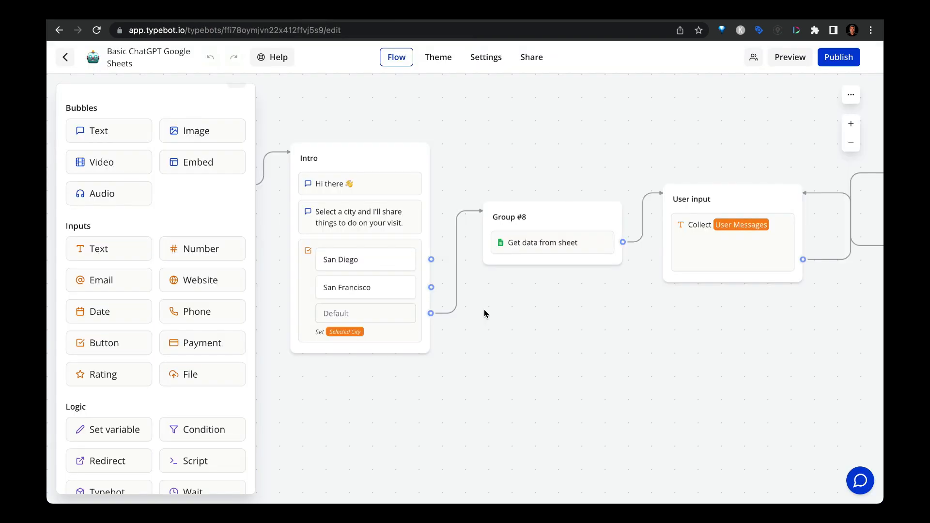
Preview the bot with San Francisco selected and view the City Contains {{Selected City}} filter
left_click(790, 57)
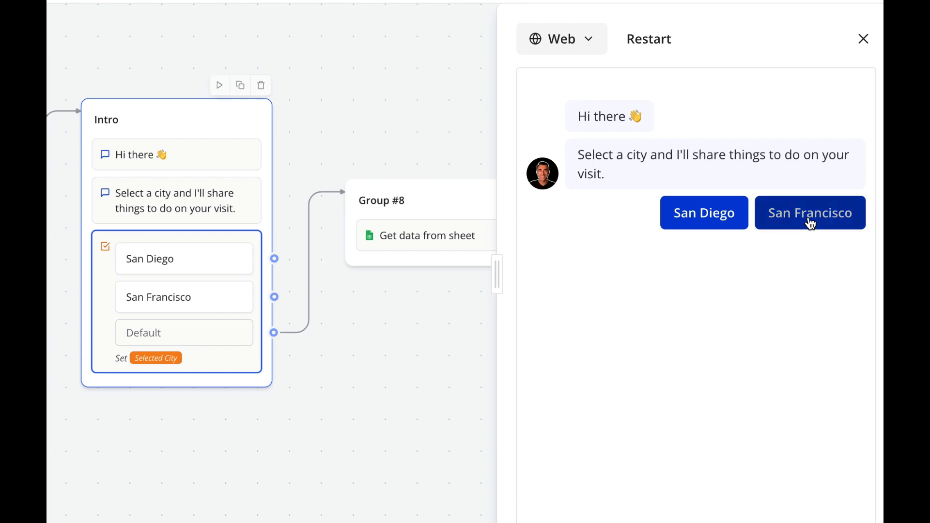
left_click(810, 212)
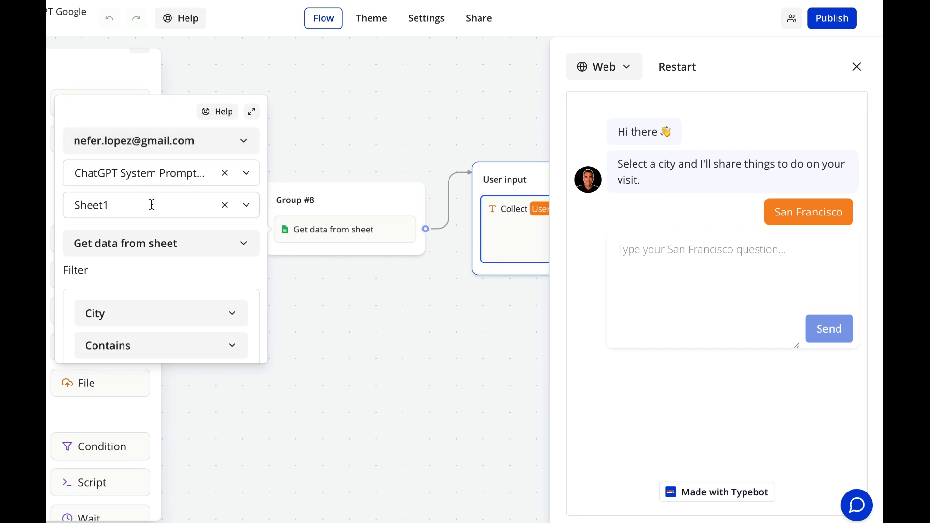
mouse_move(158, 247)
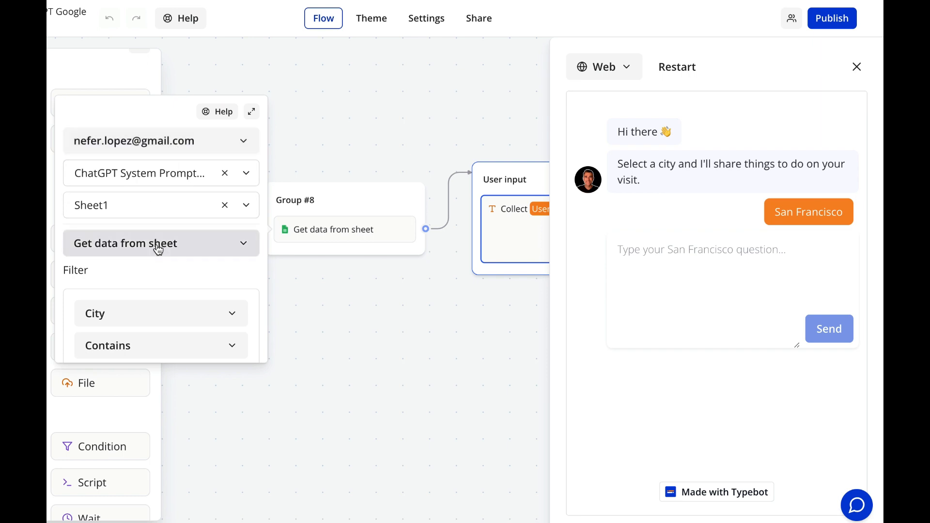
scroll("down", 3)
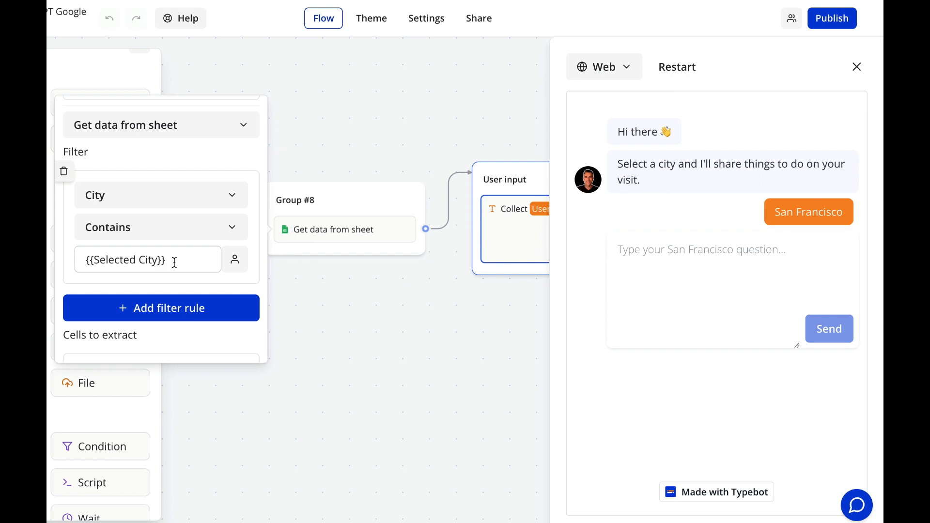
scroll("down", 3)
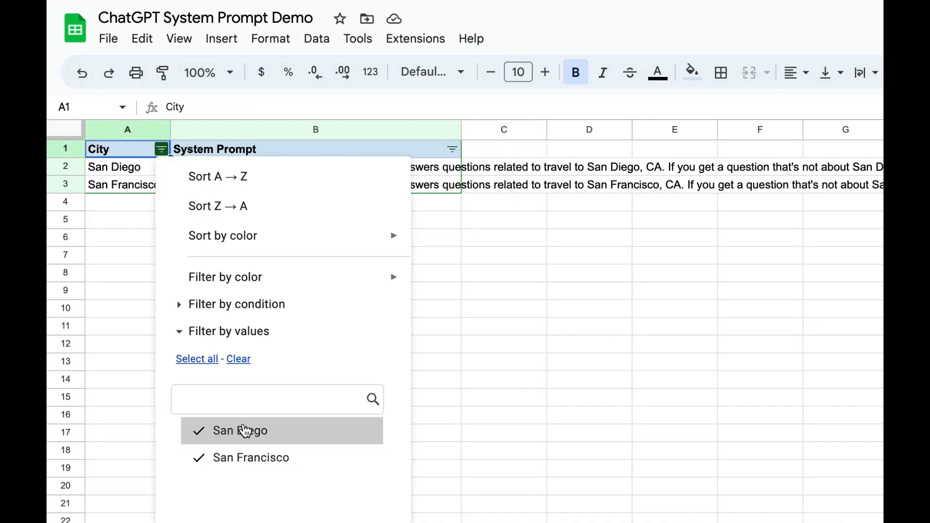
Uncheck San Diego in the City column's value filter and apply it
left_click(239, 431)
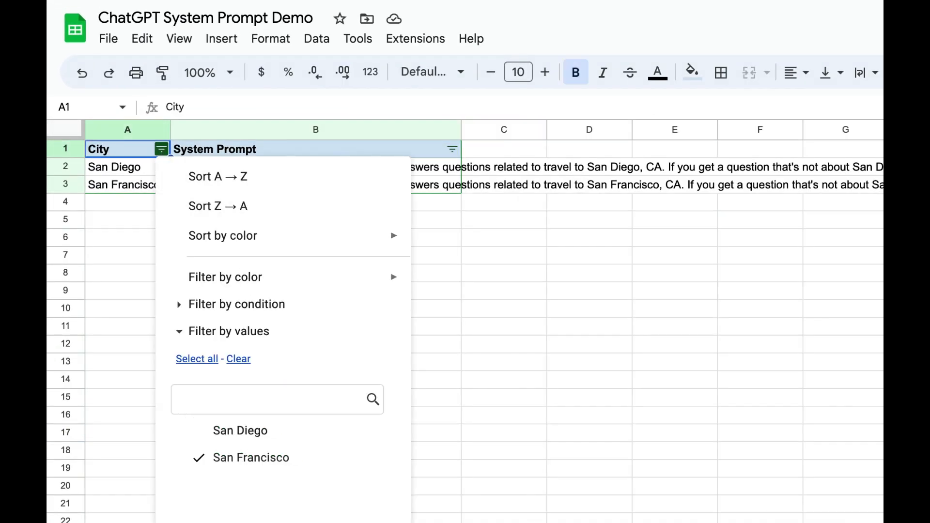
left_click(241, 431)
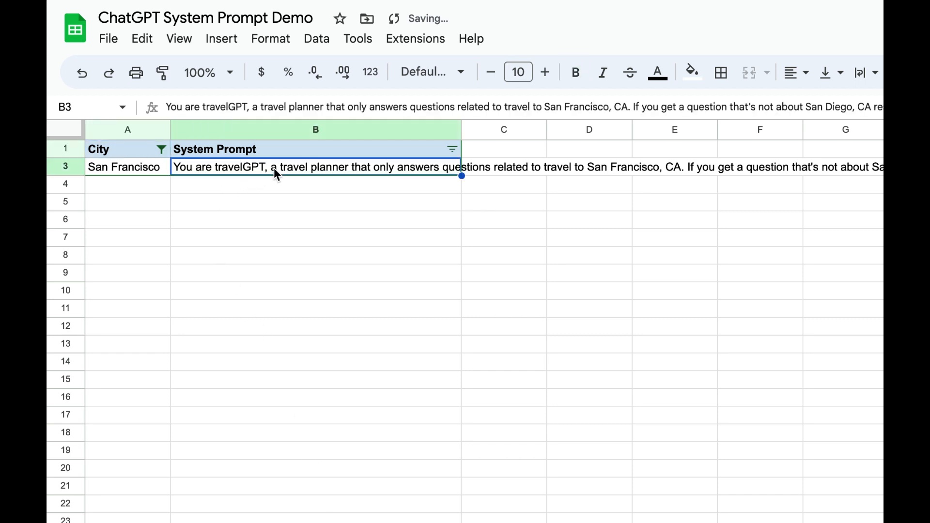
mouse_move(297, 232)
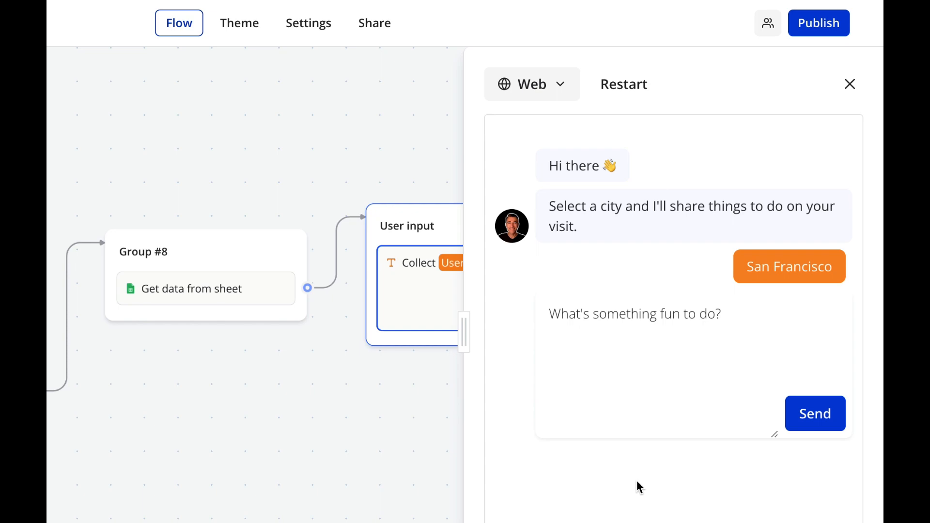
mouse_move(815, 413)
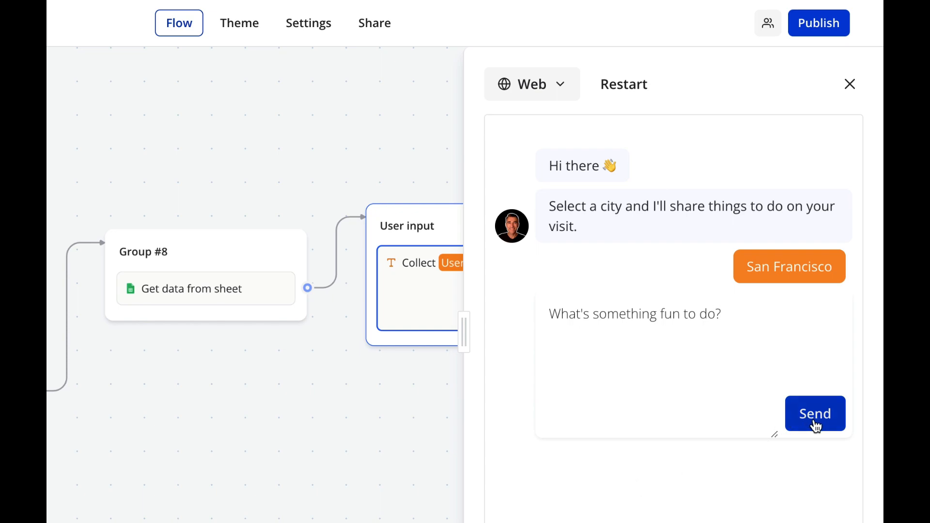
Send the fun-things question, then ask 'What's something fun to do in San Diego?'
left_click(815, 413)
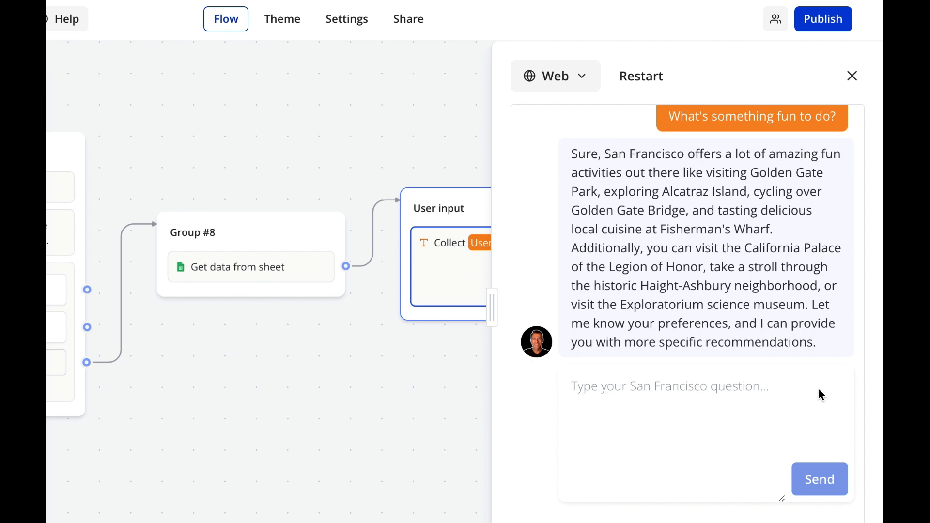
type("What's something fun to do in San Diego?")
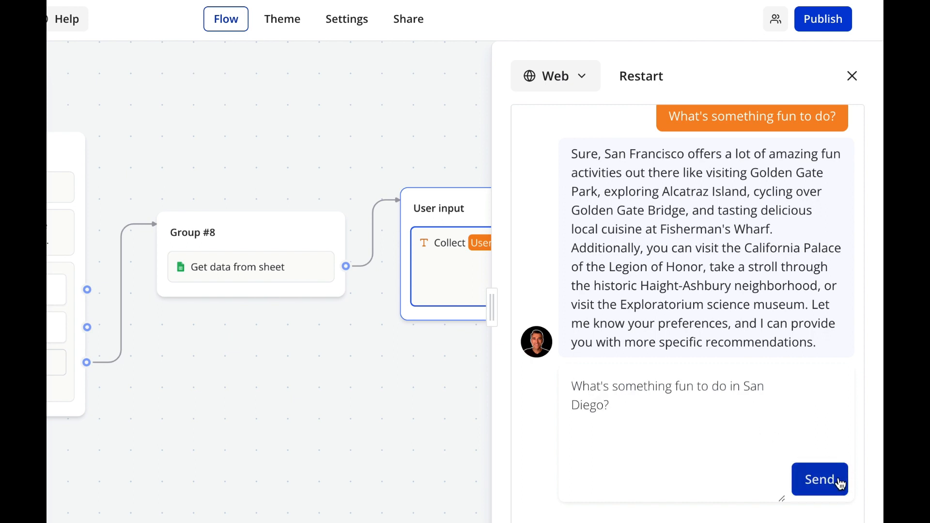
left_click(820, 479)
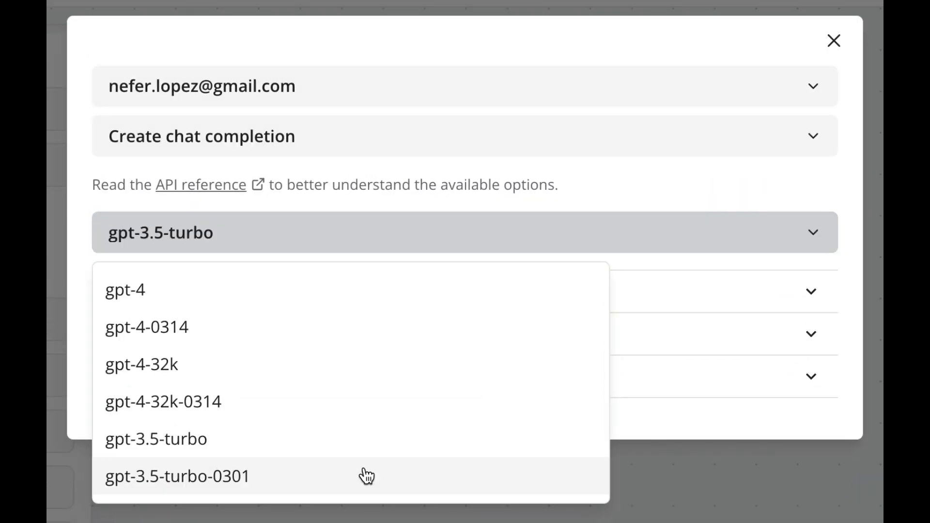
mouse_move(320, 446)
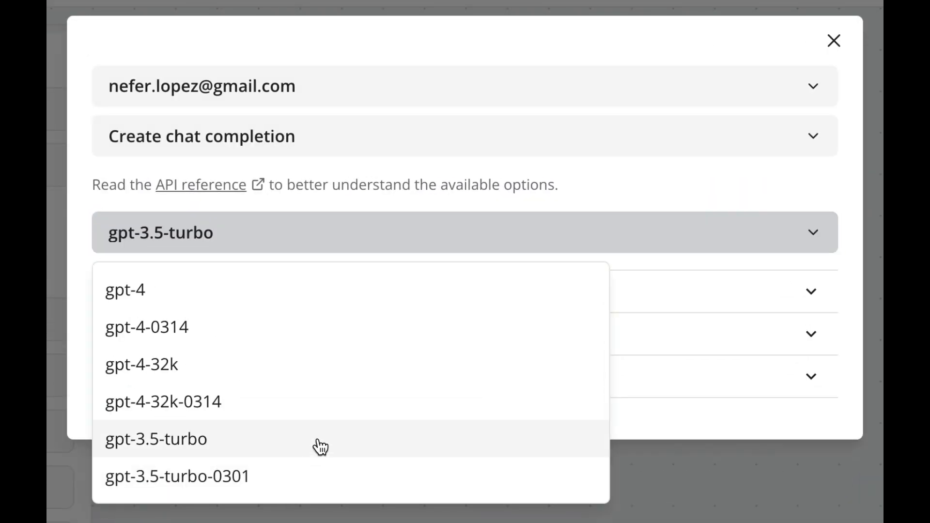
Select gpt-3.5-turbo as the chat model and inspect the Messages sequence options
left_click(156, 439)
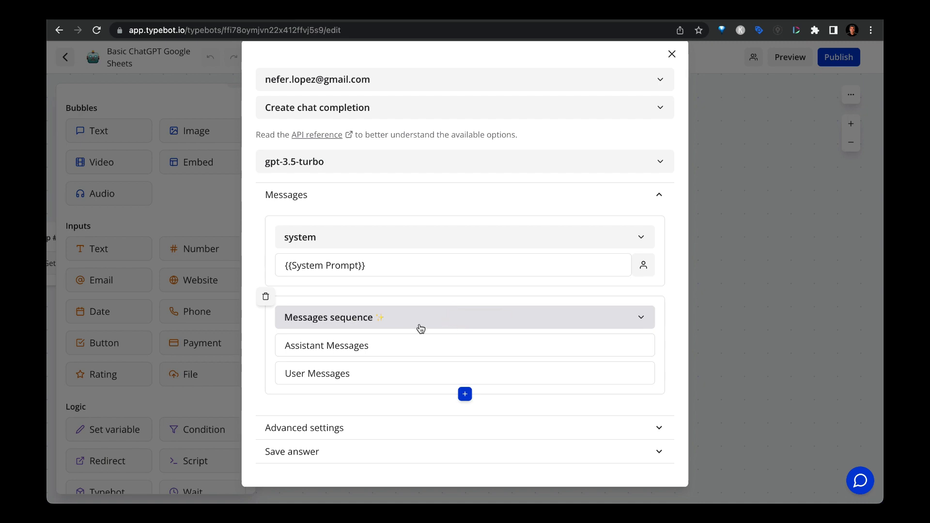
left_click(317, 135)
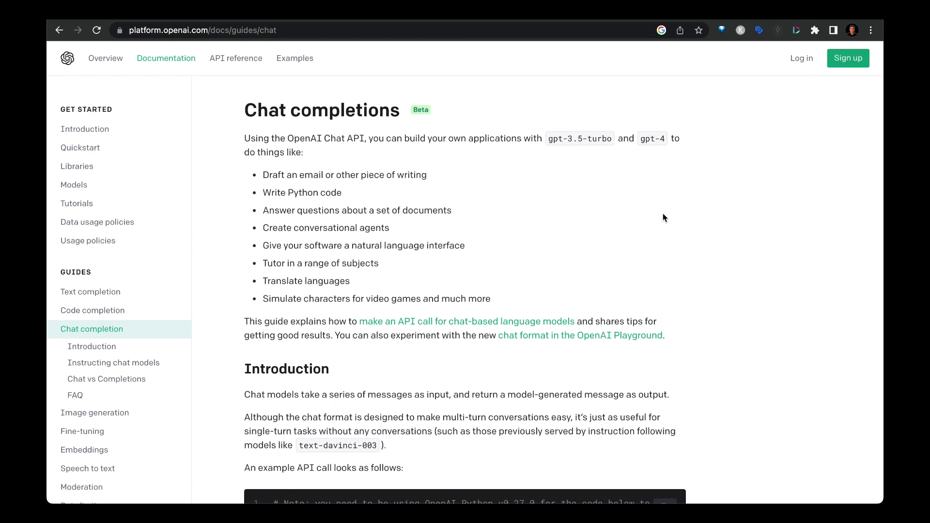
mouse_move(497, 242)
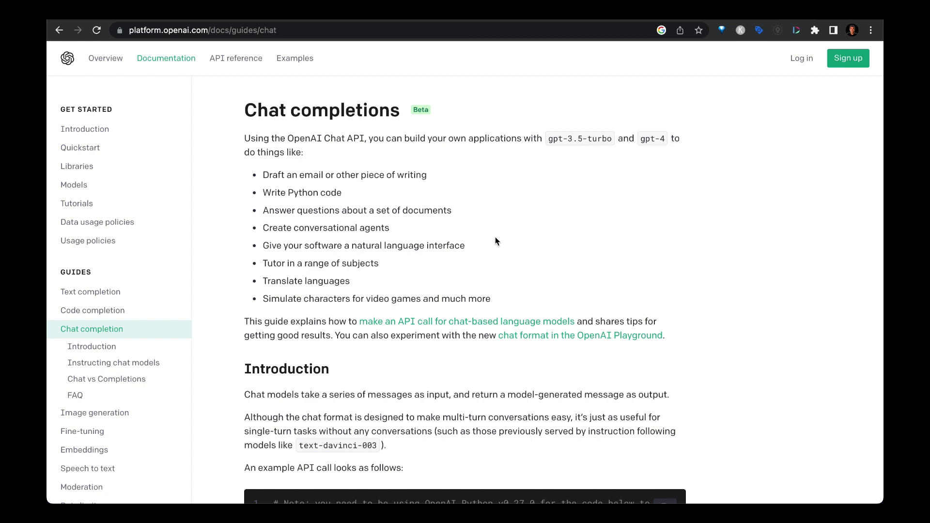